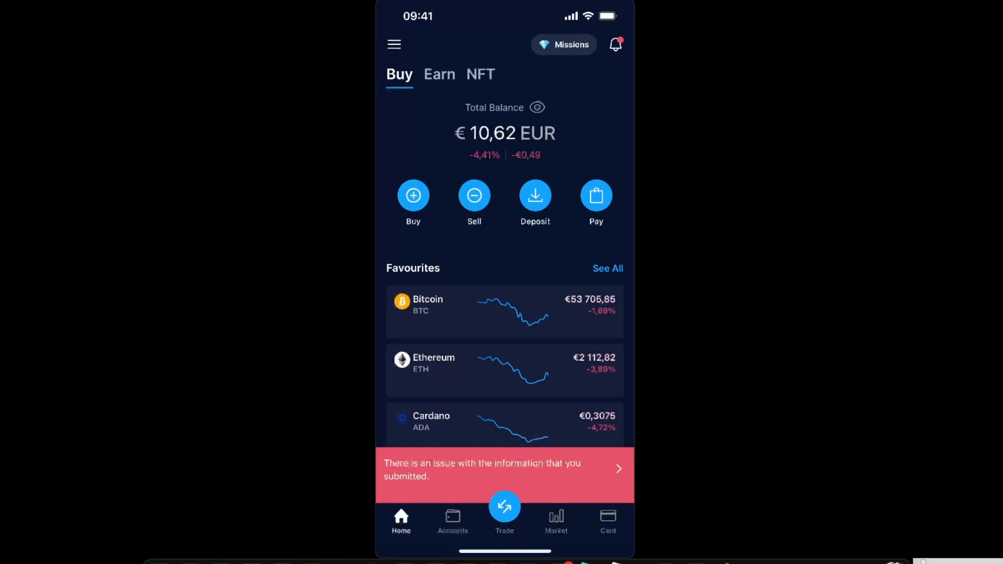
# Open the Crypto Wallet coin list and select Ethereum to view the 0.00501 ETH balance.
pyautogui.click(452, 521)
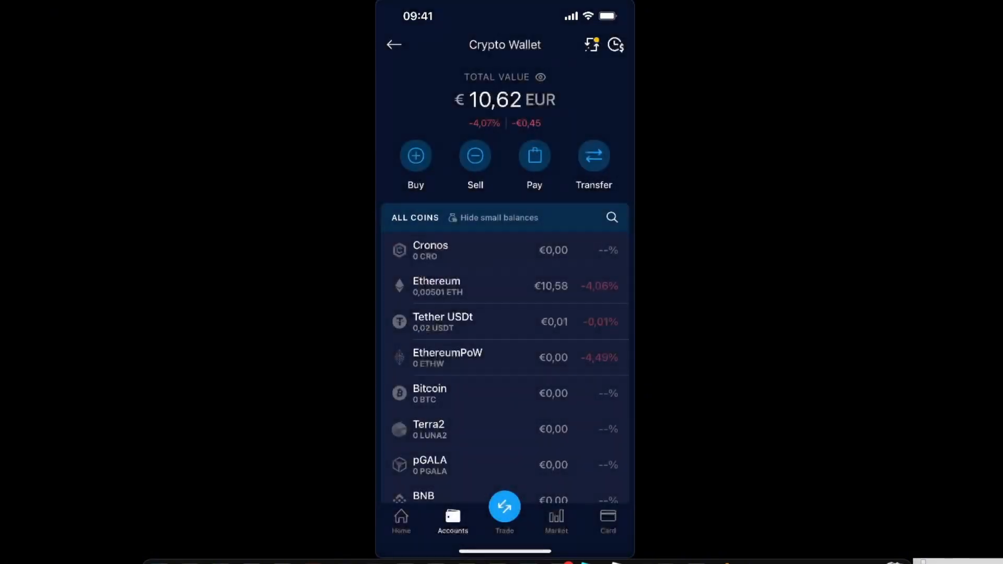
pyautogui.scroll(3)
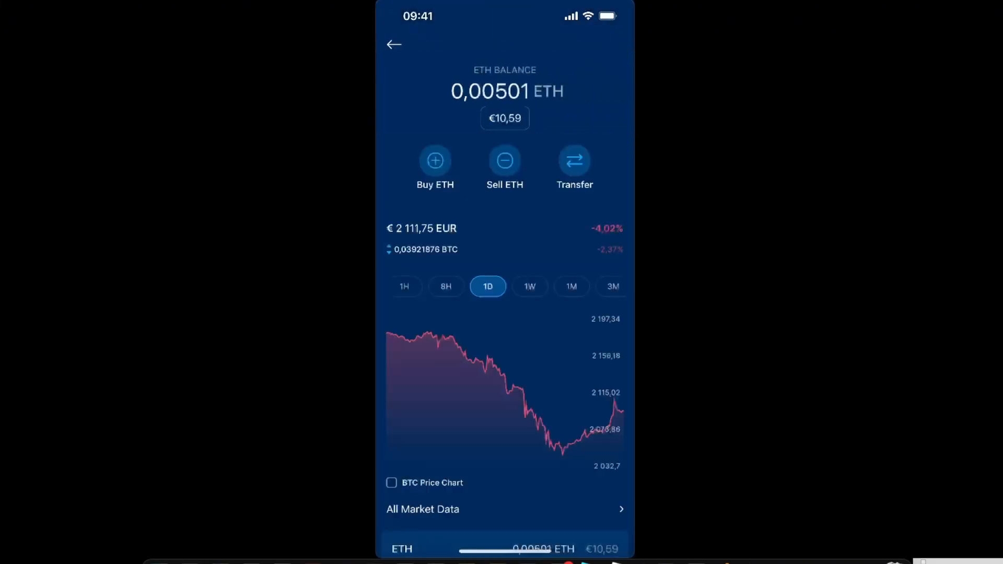
# Choose Transfer, then Withdraw ETH to an External Wallet.
pyautogui.click(573, 160)
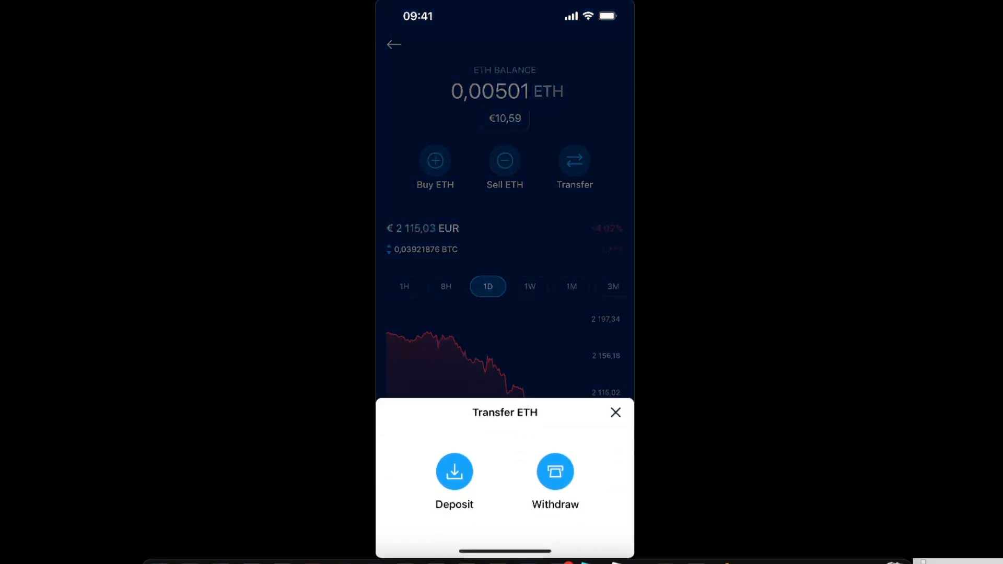
pyautogui.click(555, 471)
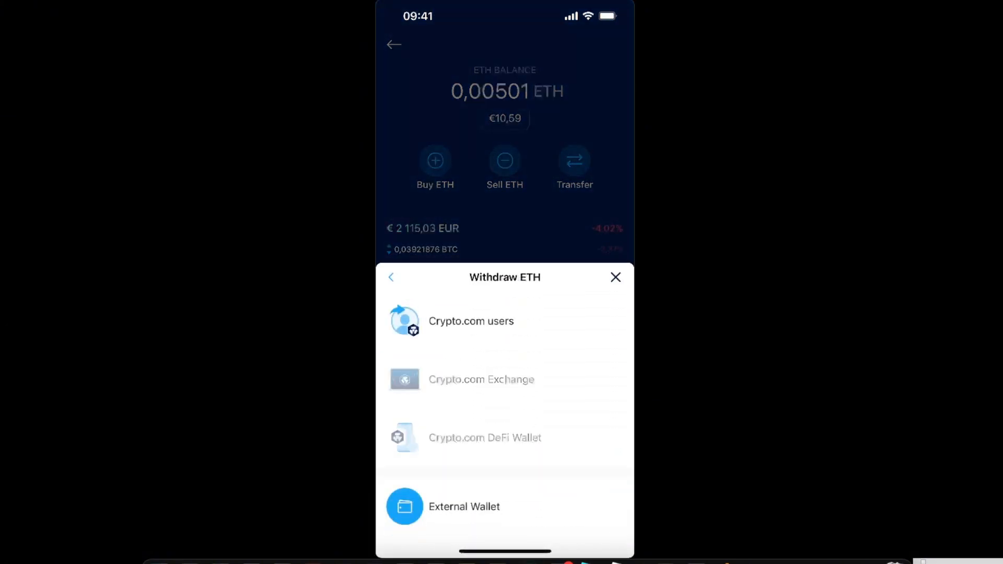
pyautogui.click(464, 506)
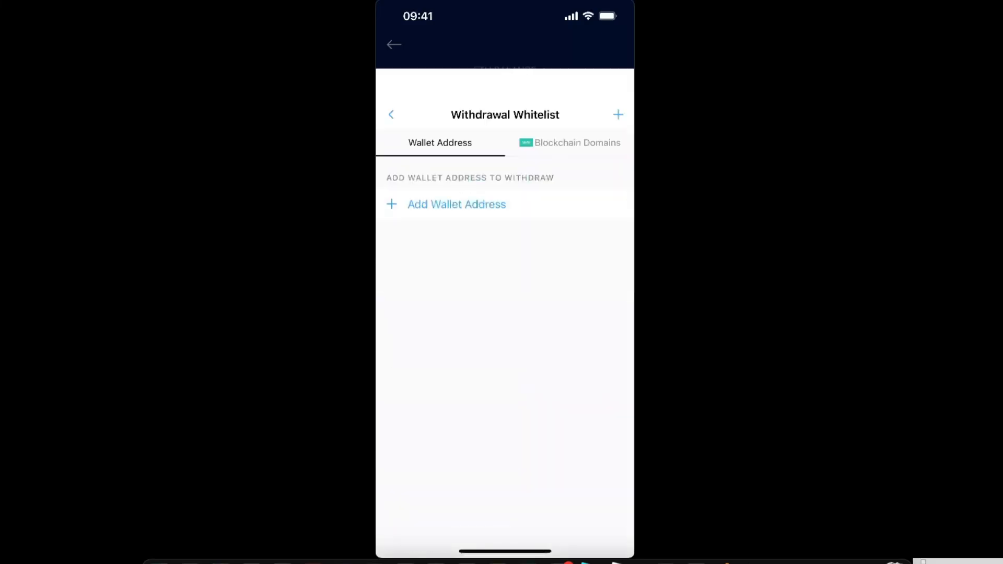
# Start adding a new ETH wallet address, then switch over to Binance.
pyautogui.scroll(3)
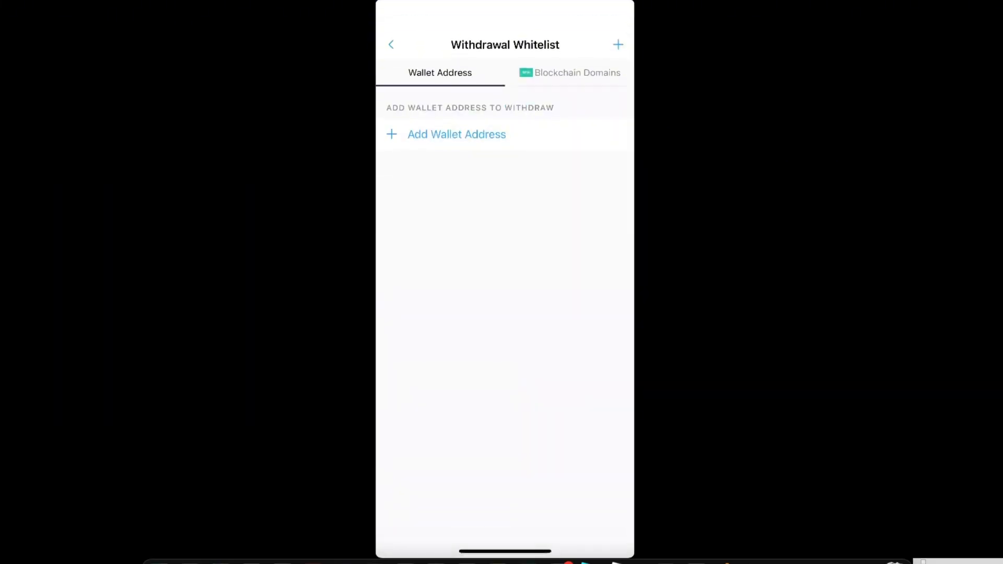
pyautogui.click(456, 135)
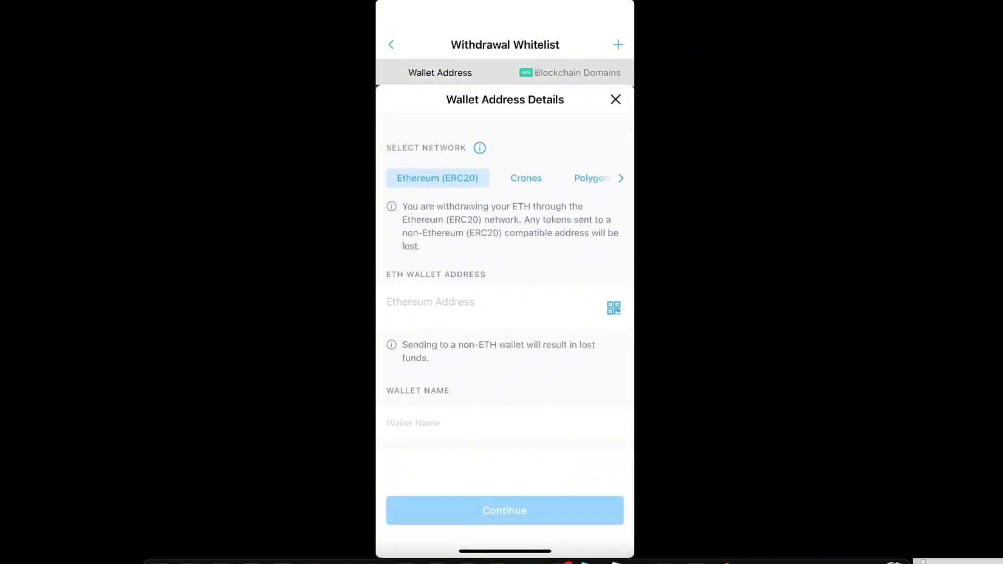
pyautogui.click(615, 99)
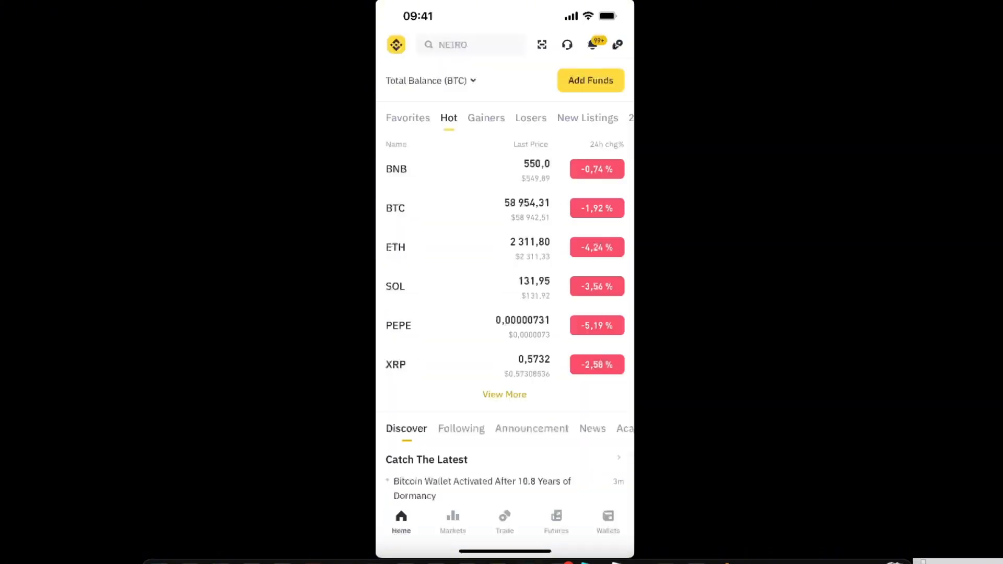
# Start an ETH deposit in Binance and select the Ethereum (ERC20) network.
pyautogui.click(607, 519)
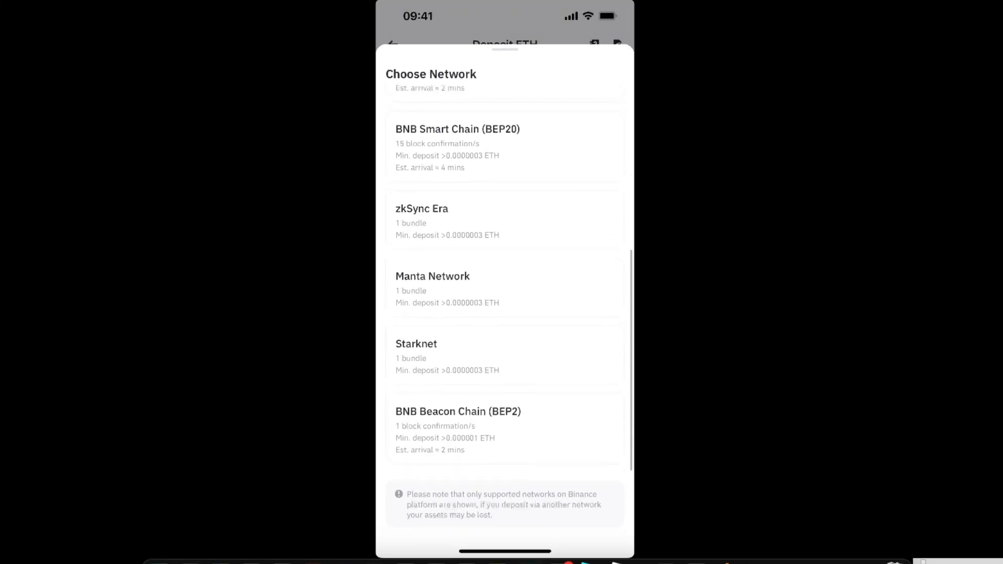
pyautogui.scroll(3)
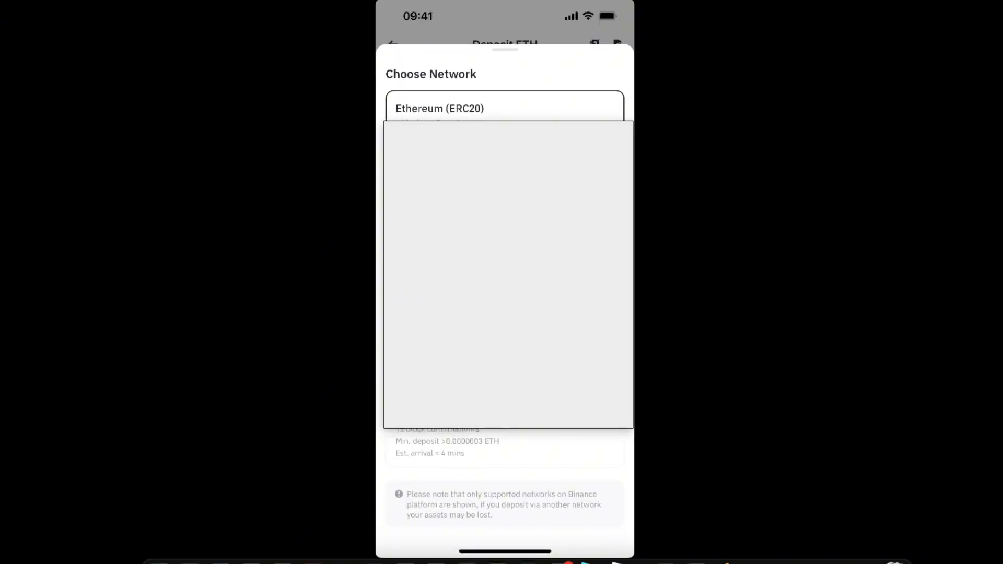
pyautogui.click(504, 109)
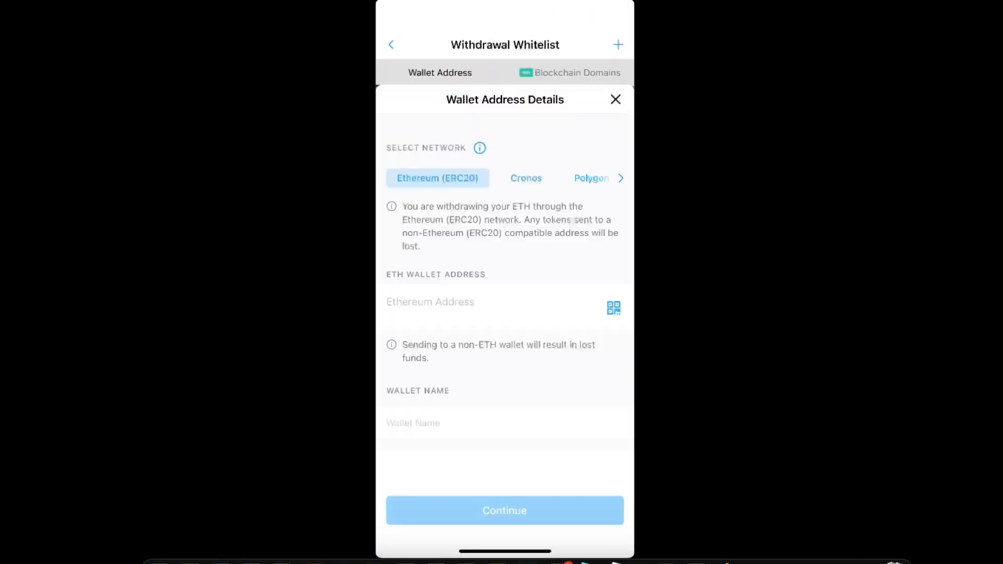
# Paste the Binance ETH deposit address and name the wallet 'binance'.
pyautogui.click(461, 302)
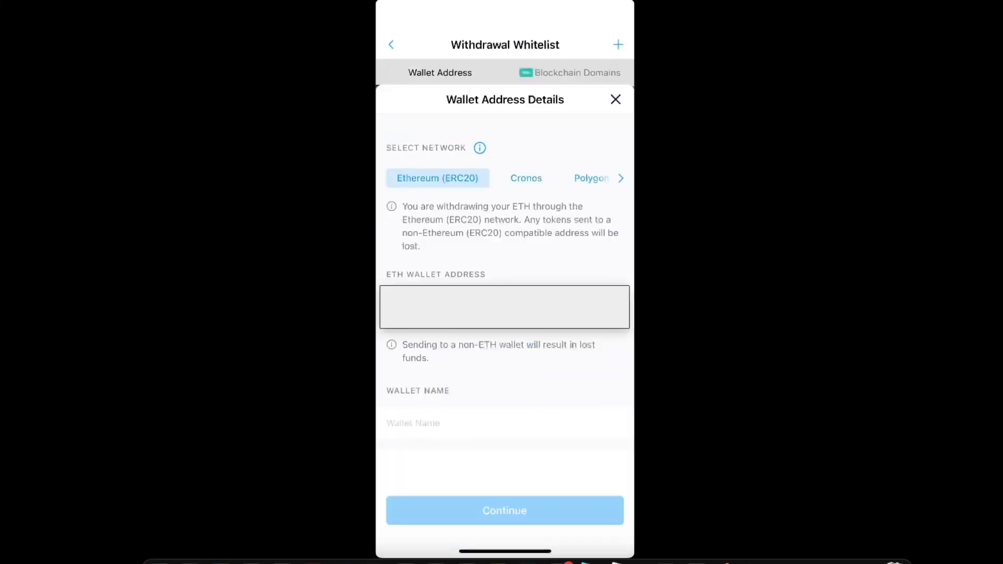
pyautogui.write('binance')
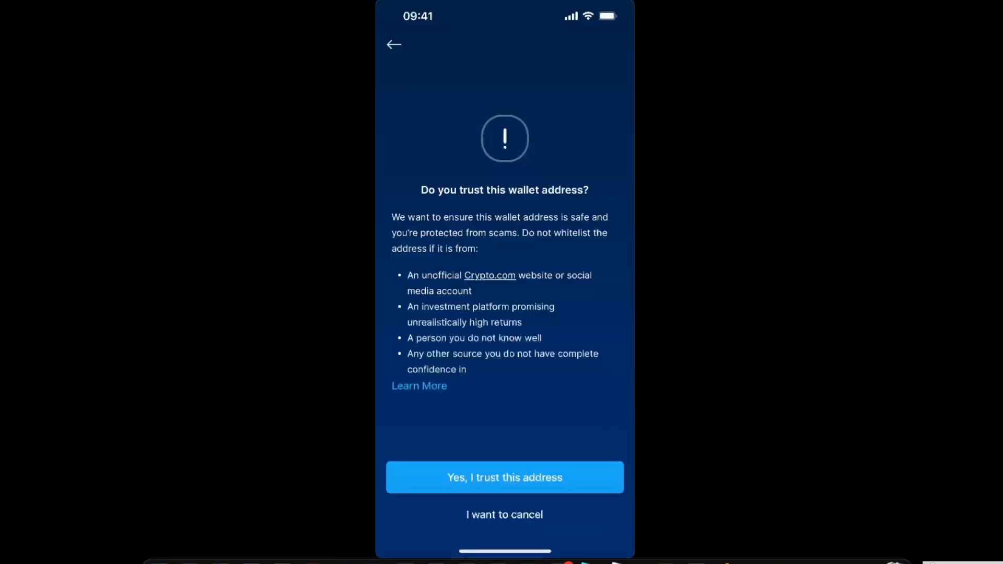
# Confirm 'Yes, I trust this address' for the Binance ETH wallet.
pyautogui.click(504, 477)
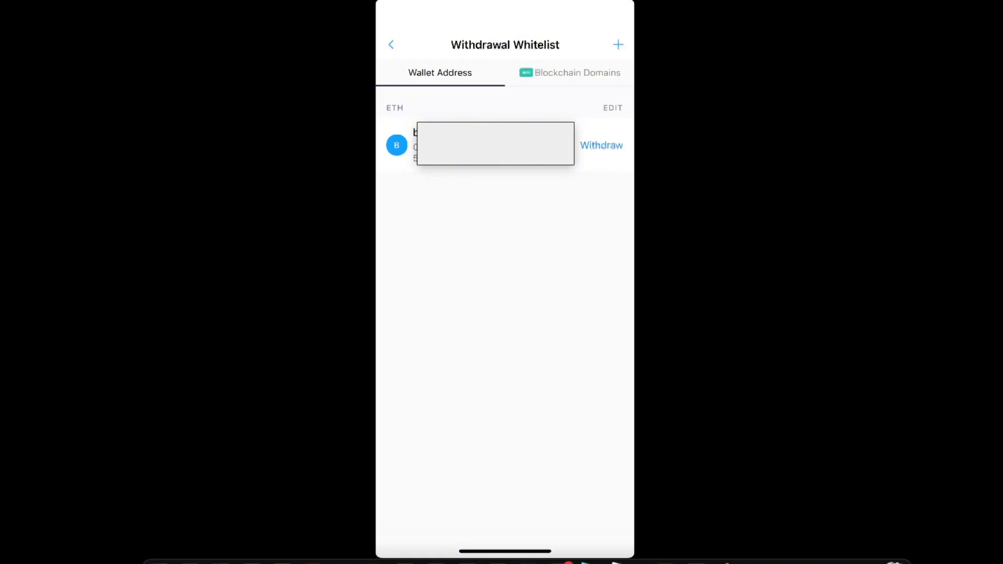
# Begin withdrawing ETH to the whitelisted Binance address and edit the amount.
pyautogui.click(601, 145)
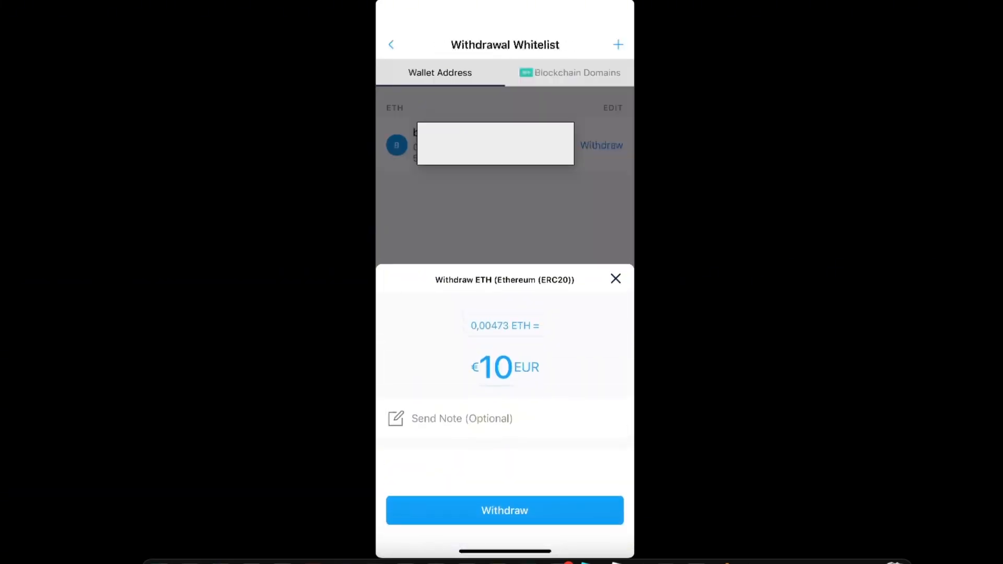
pyautogui.click(495, 143)
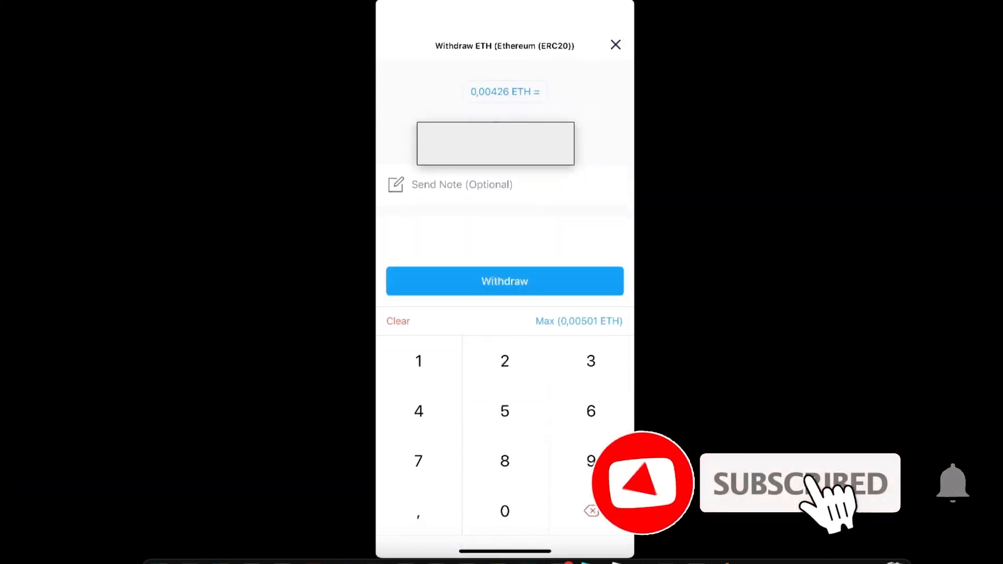